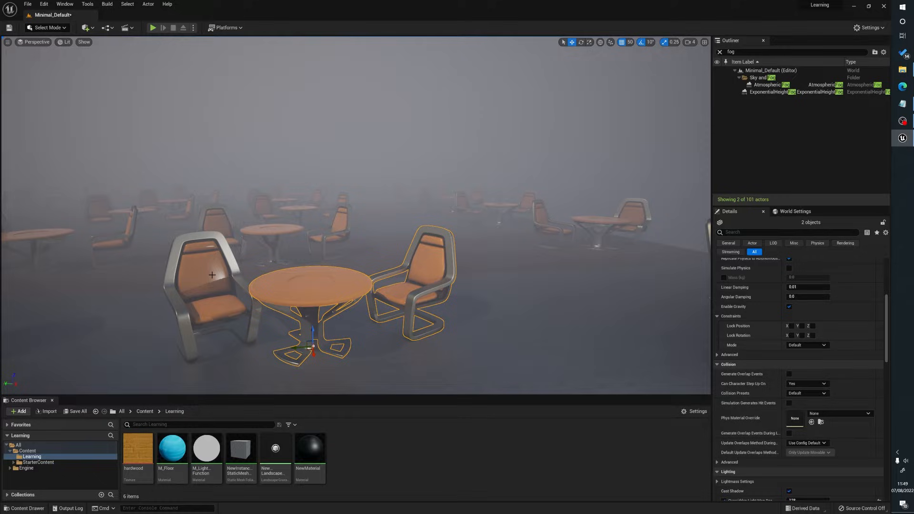
Step: Add the left chair to the table-and-chairs selection and start Export Selected
{"action": "left_click", "coordinate": [423, 289]}
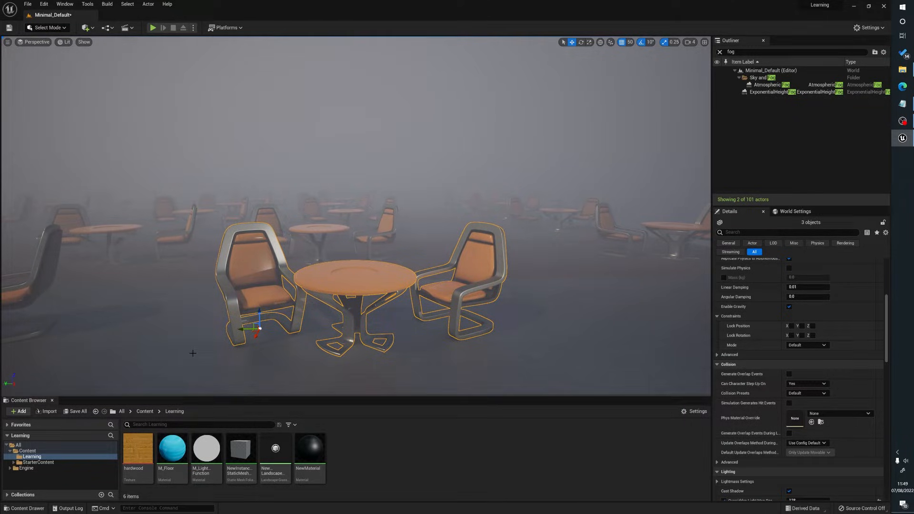
{"action": "left_click", "coordinate": [27, 4]}
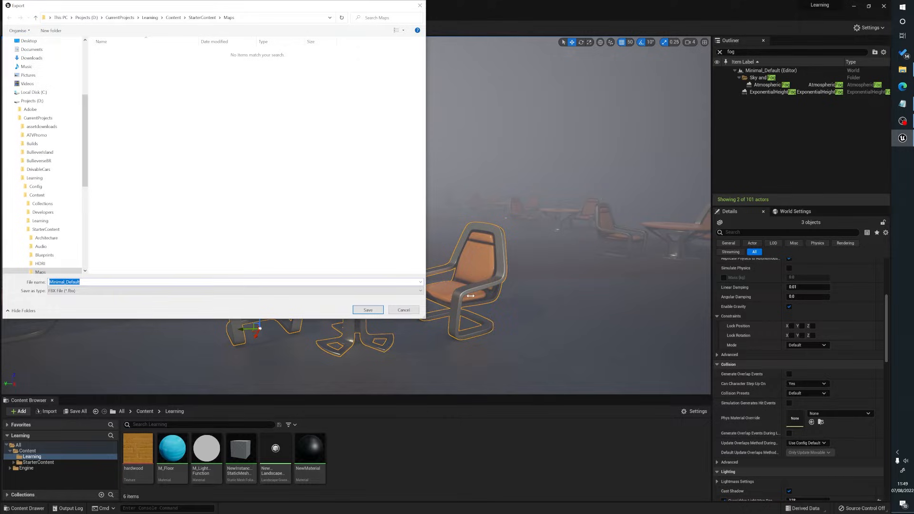
Step: Save as Minimal_Default, review the FBX Export Options, then close them without exporting
{"action": "left_click", "coordinate": [367, 310]}
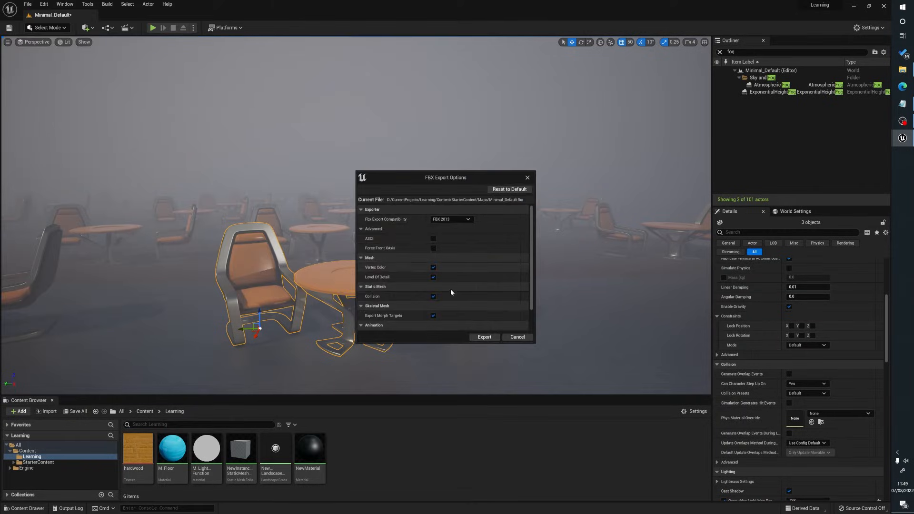
{"action": "left_click_drag", "start_coordinate": [445, 177], "coordinate": [389, 149]}
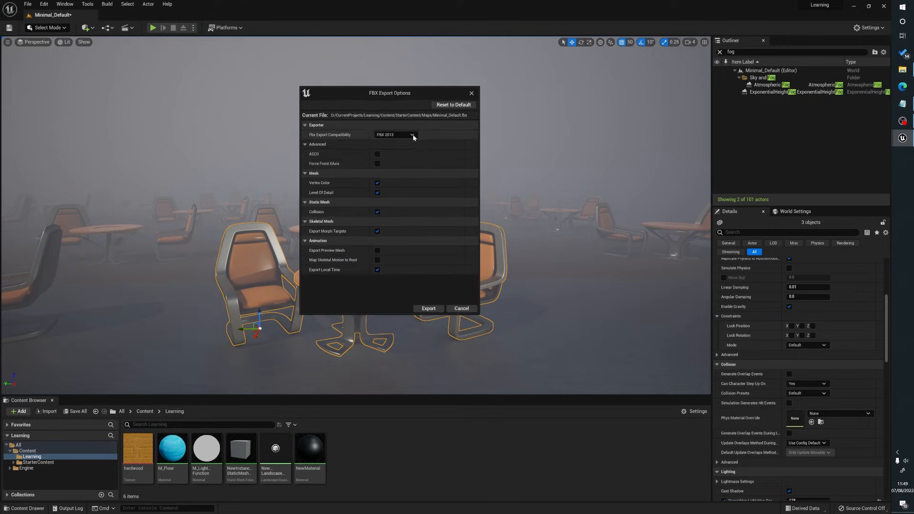
{"action": "left_click", "coordinate": [411, 135]}
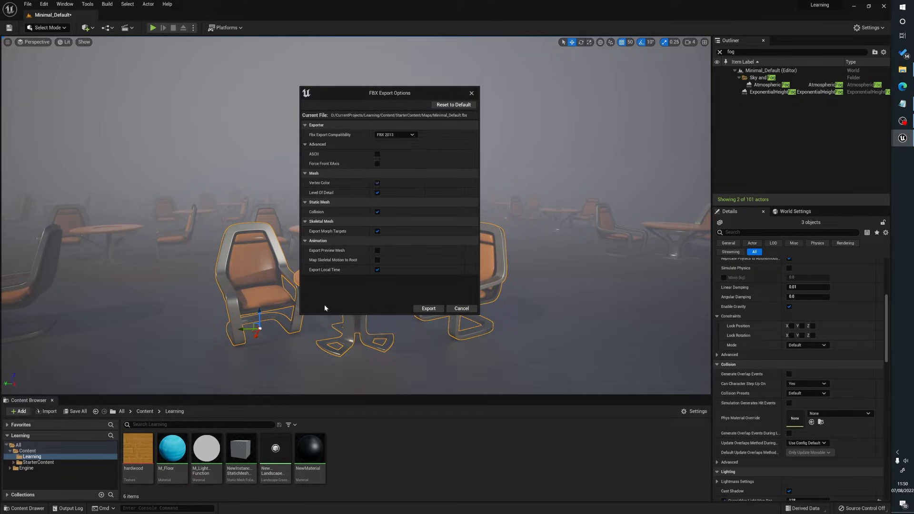
{"action": "mouse_move", "coordinate": [276, 289]}
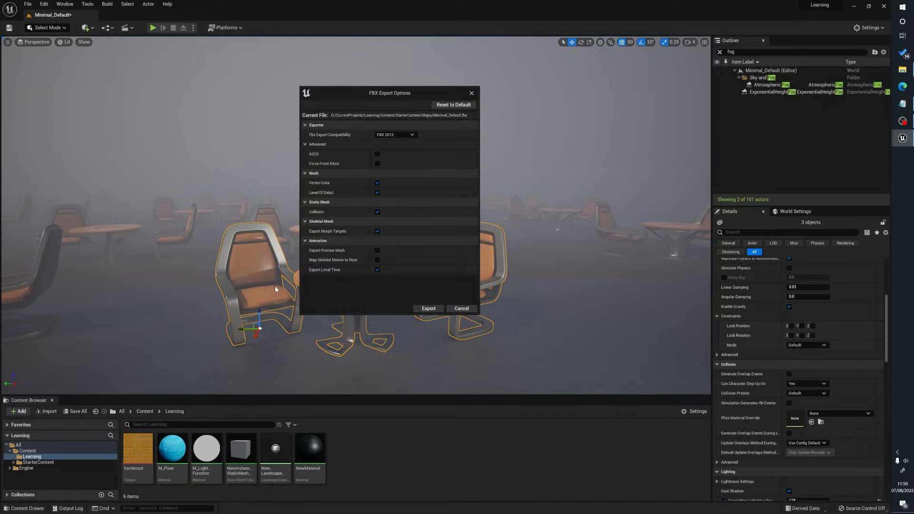
{"action": "mouse_move", "coordinate": [239, 306]}
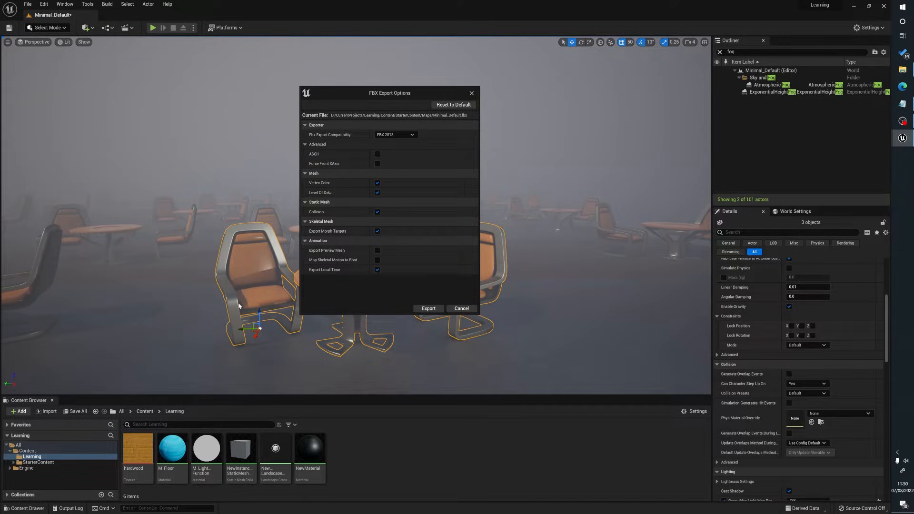
{"action": "mouse_move", "coordinate": [311, 278]}
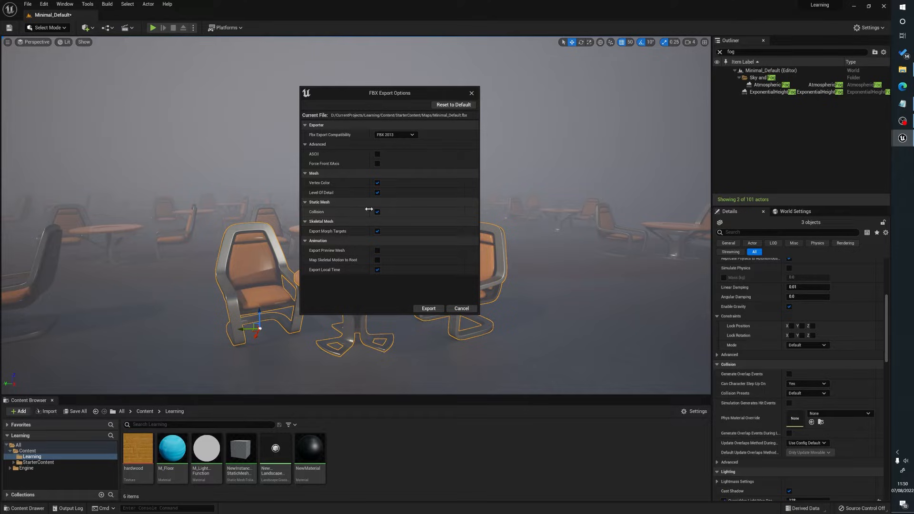
{"action": "mouse_move", "coordinate": [425, 323]}
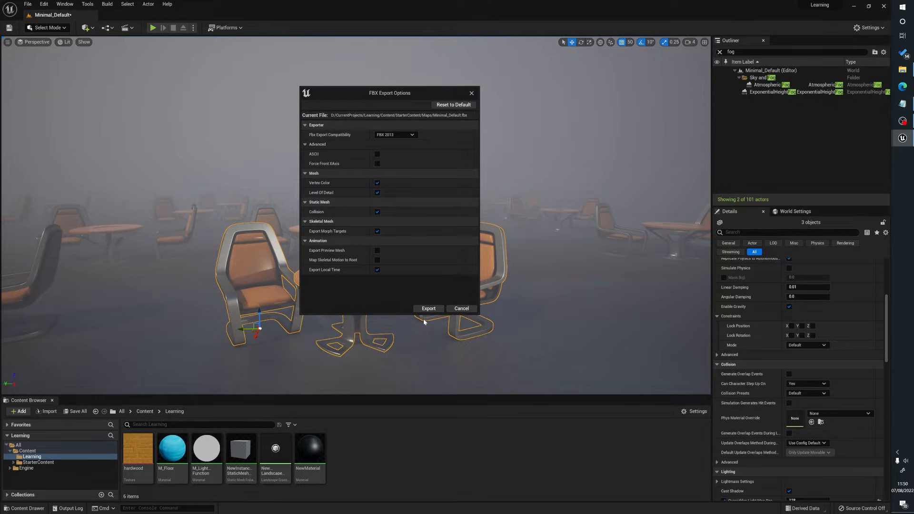
{"action": "mouse_move", "coordinate": [466, 311]}
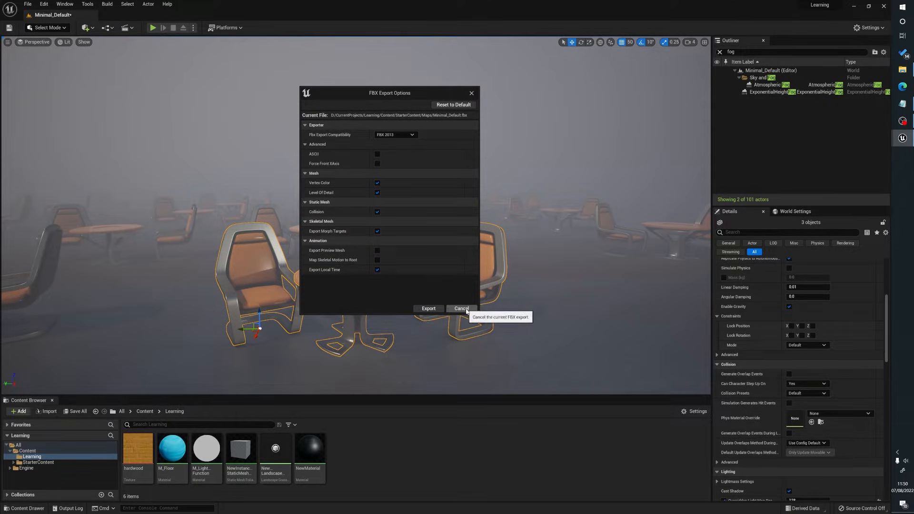
{"action": "left_click", "coordinate": [462, 309]}
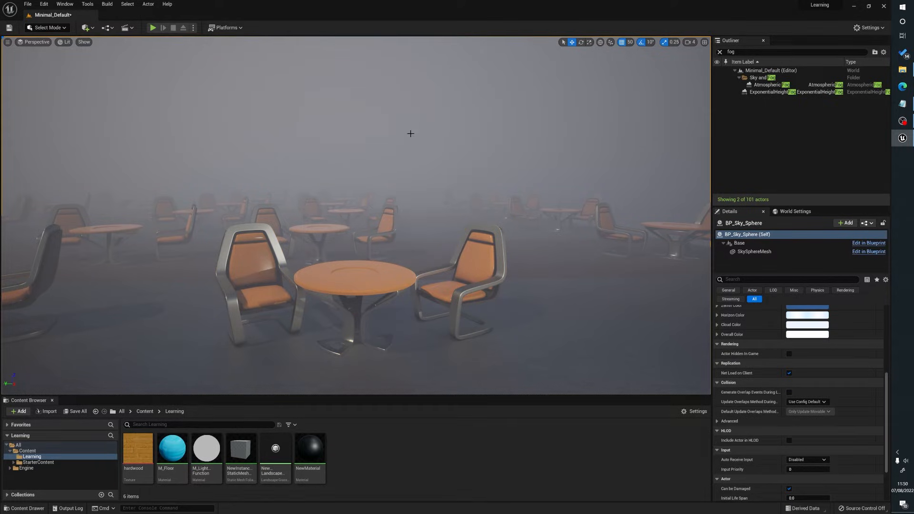
Step: Use File > Export All and save the whole level as Minimal_Default.fbx
{"action": "left_click", "coordinate": [29, 4]}
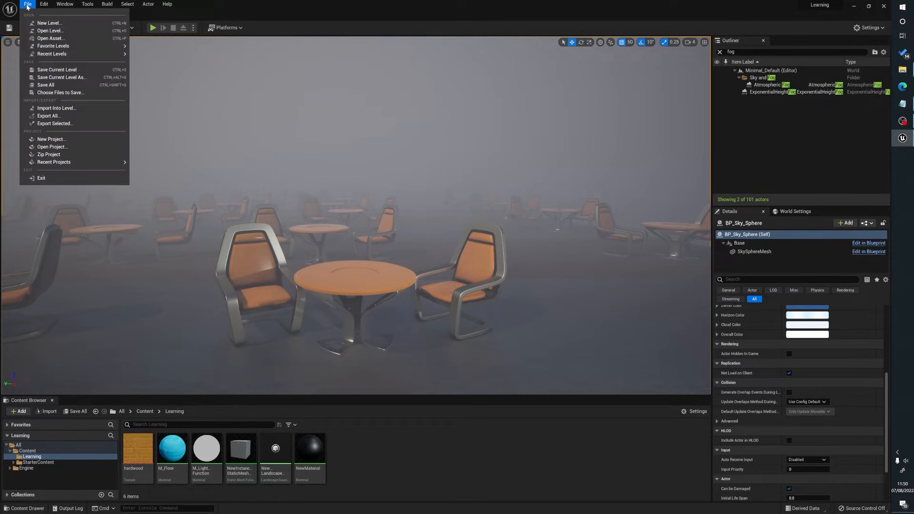
{"action": "left_click", "coordinate": [56, 123]}
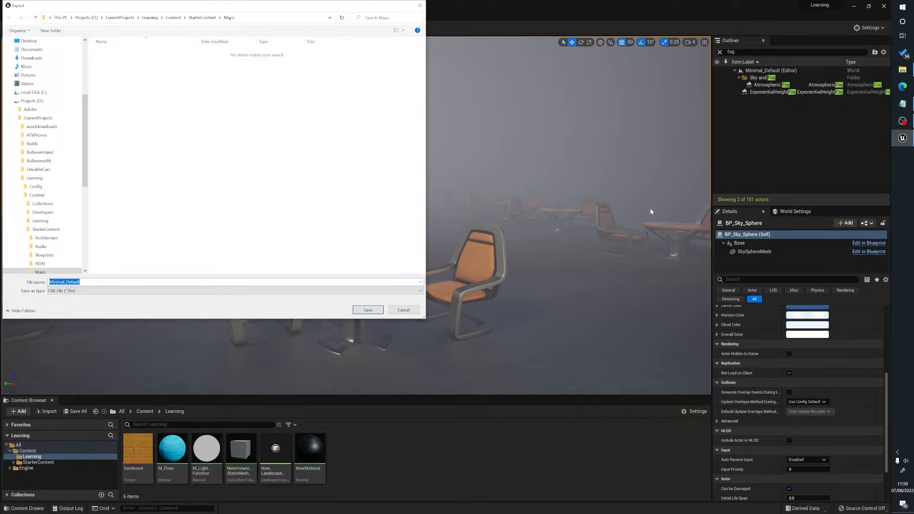
{"action": "left_click", "coordinate": [367, 309]}
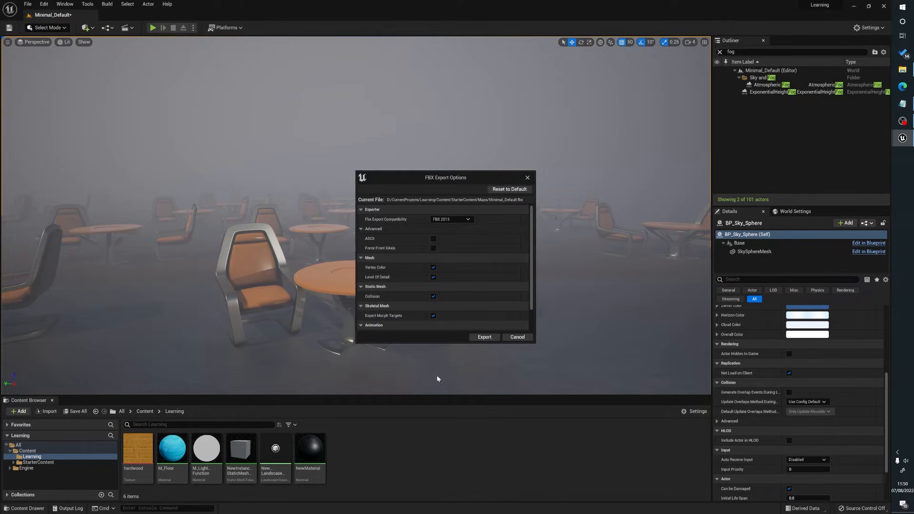
{"action": "mouse_move", "coordinate": [412, 319]}
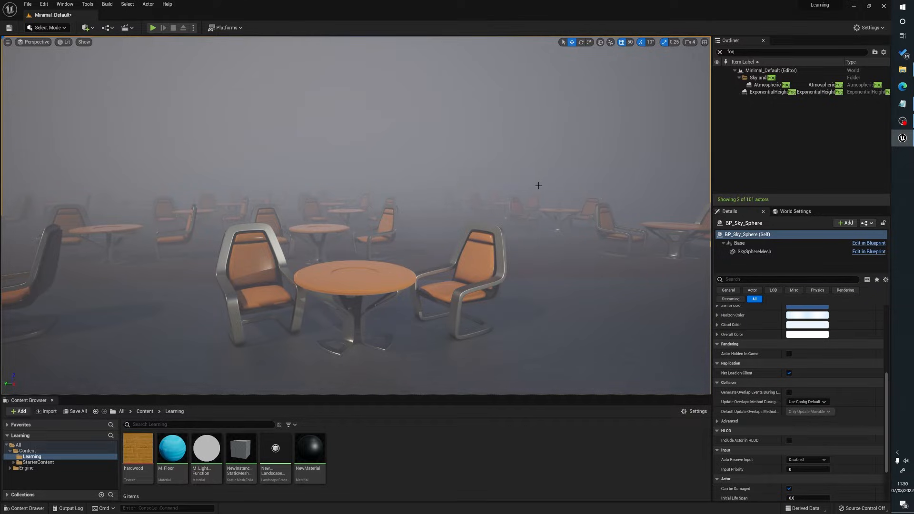
{"action": "mouse_move", "coordinate": [512, 409]}
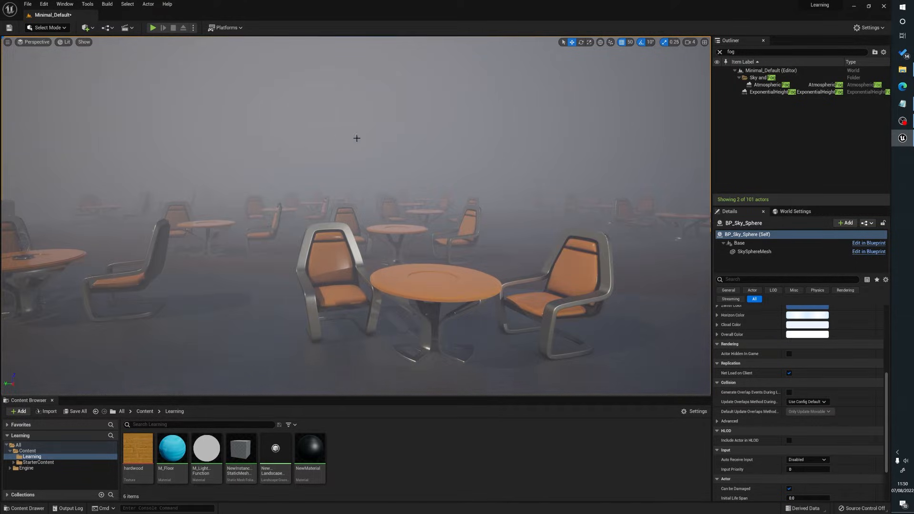
{"action": "mouse_move", "coordinate": [230, 272]}
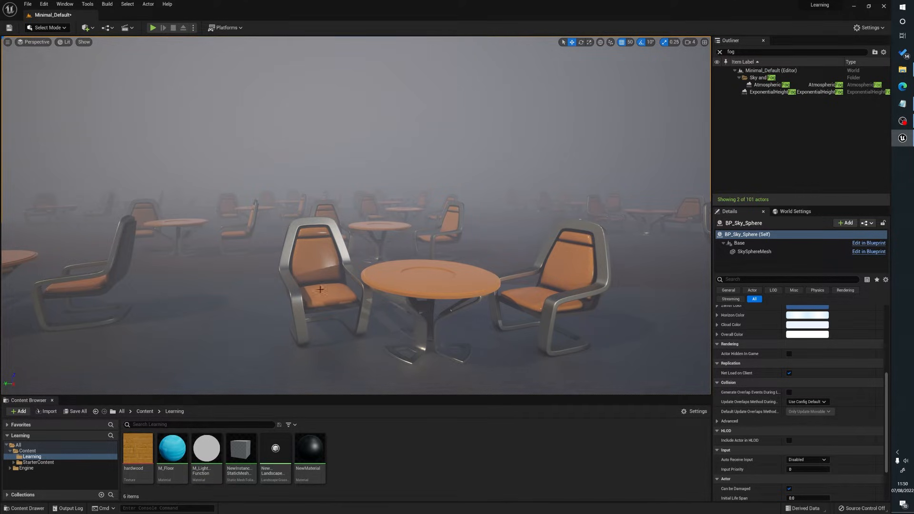
Step: Select Chair2, the left chair at the table
{"action": "left_click", "coordinate": [319, 291]}
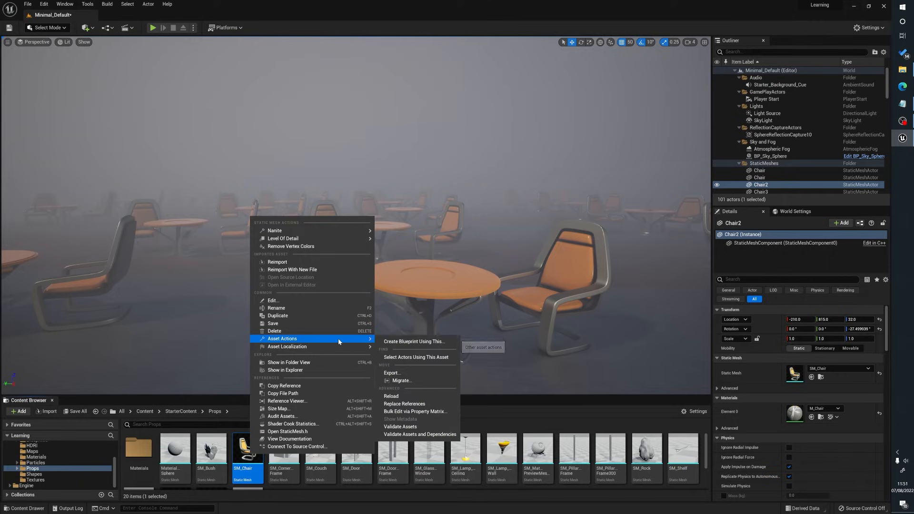
Step: Start exporting the SM_Chair mesh asset and close the M_Chair material window
{"action": "left_click", "coordinate": [392, 373]}
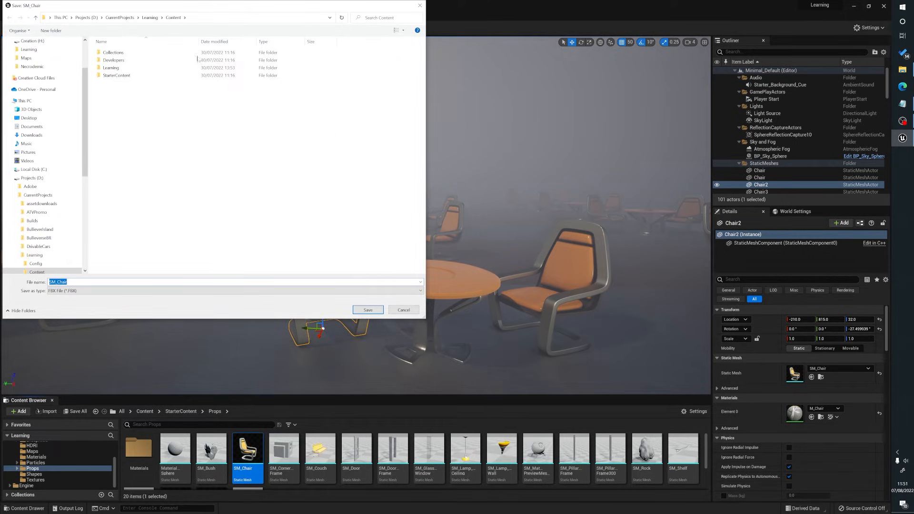
{"action": "mouse_move", "coordinate": [307, 412]}
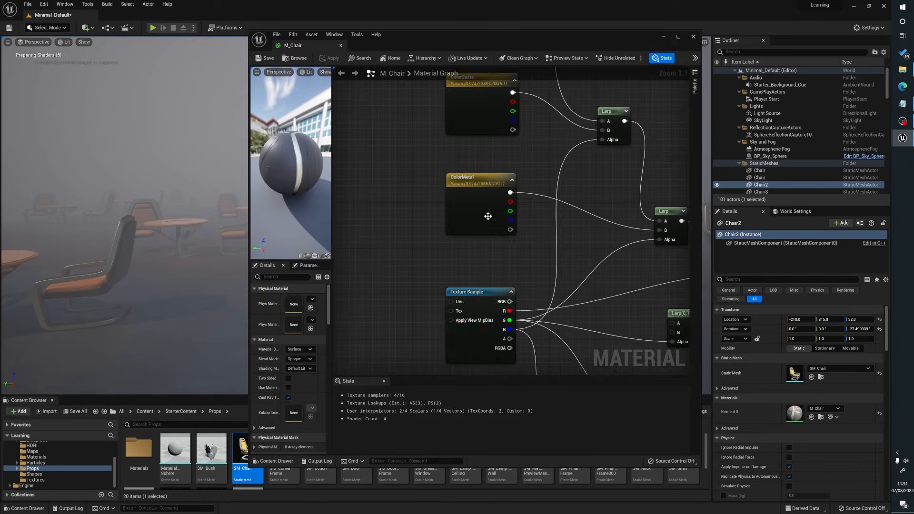
{"action": "left_click", "coordinate": [481, 292]}
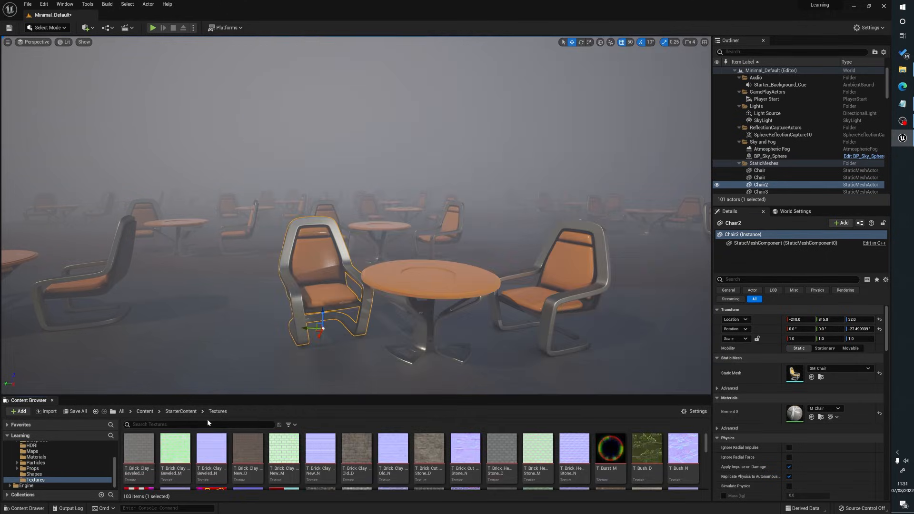
Step: Export T_Brick_Clay_Beveled_D through Asset Actions and save it as a TGA file
{"action": "right_click", "coordinate": [138, 452]}
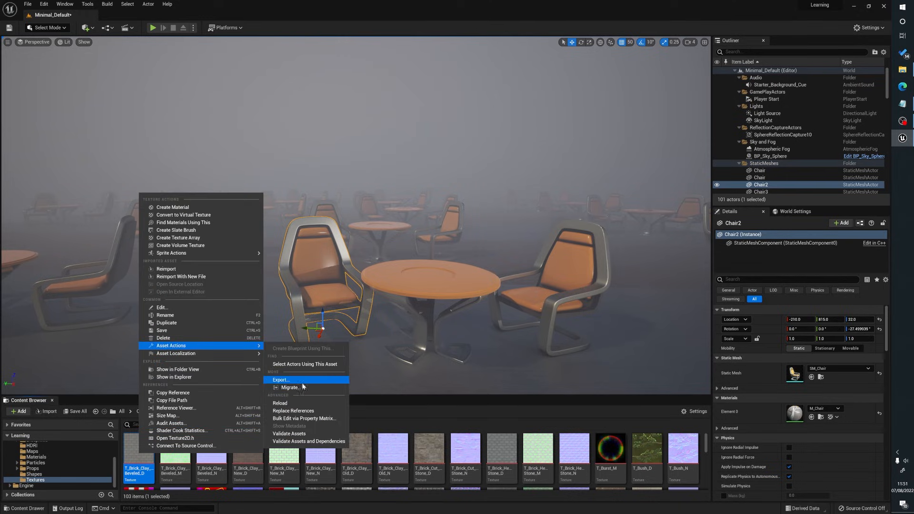
{"action": "left_click", "coordinate": [281, 379]}
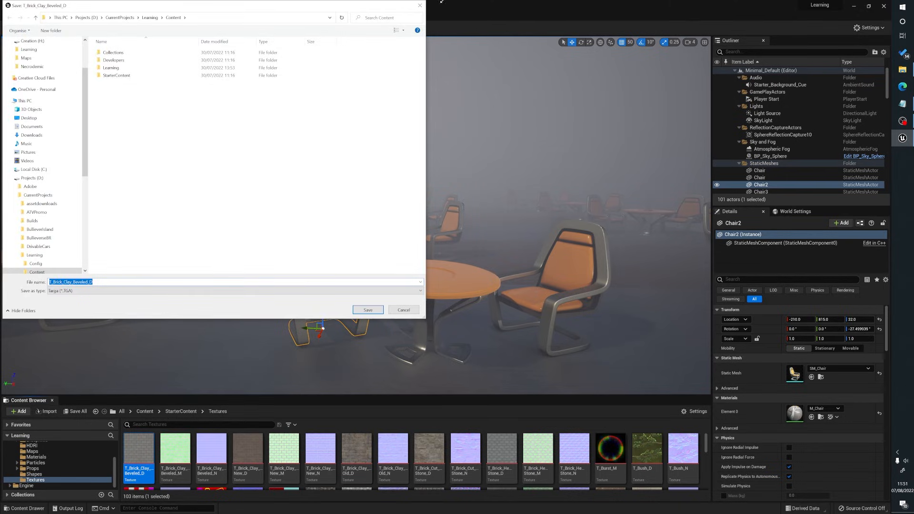
{"action": "left_click", "coordinate": [404, 310]}
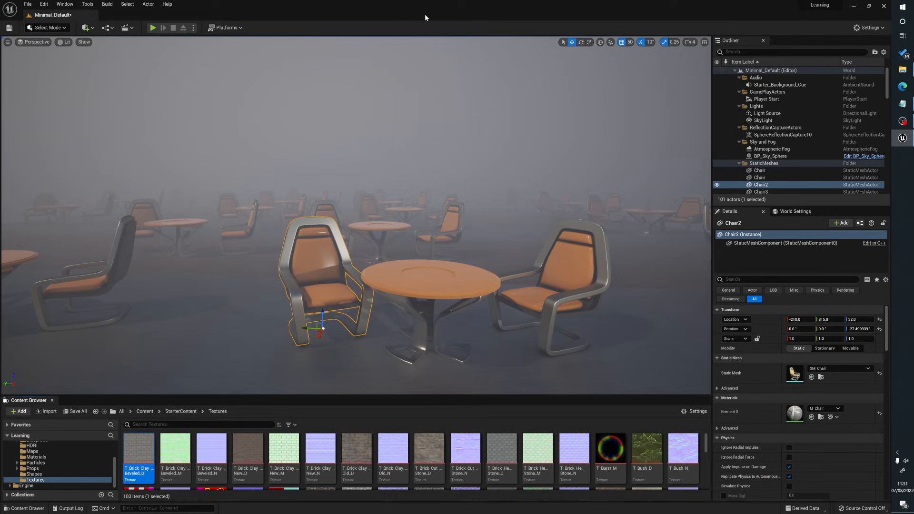
{"action": "mouse_move", "coordinate": [330, 182]}
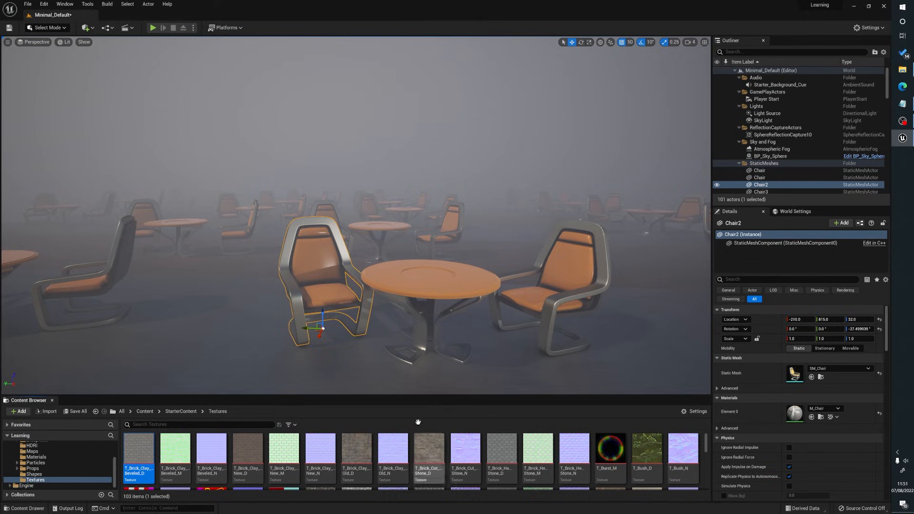
{"action": "left_click", "coordinate": [770, 155]}
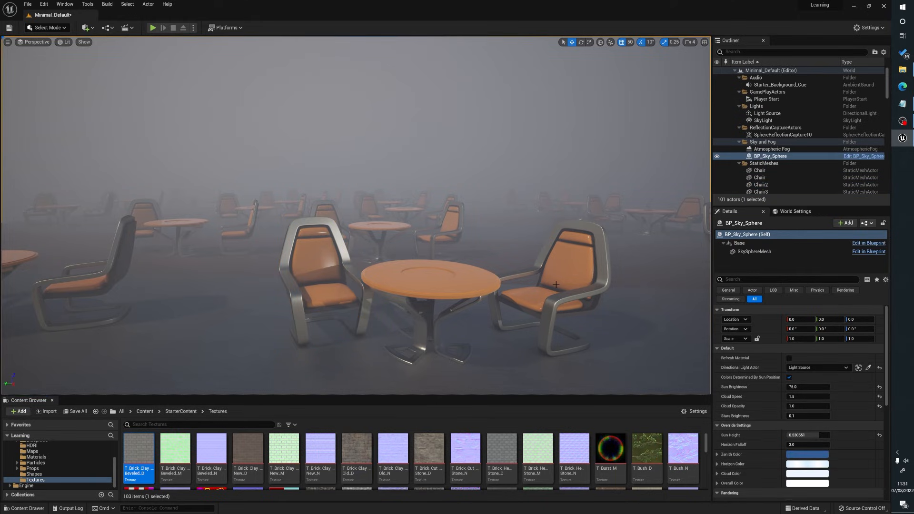
{"action": "left_click", "coordinate": [556, 286]}
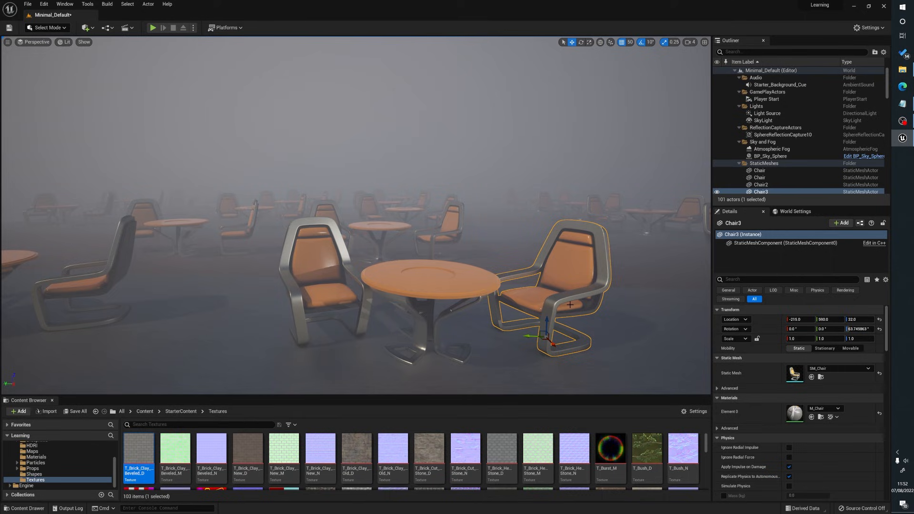
{"action": "mouse_move", "coordinate": [465, 137]}
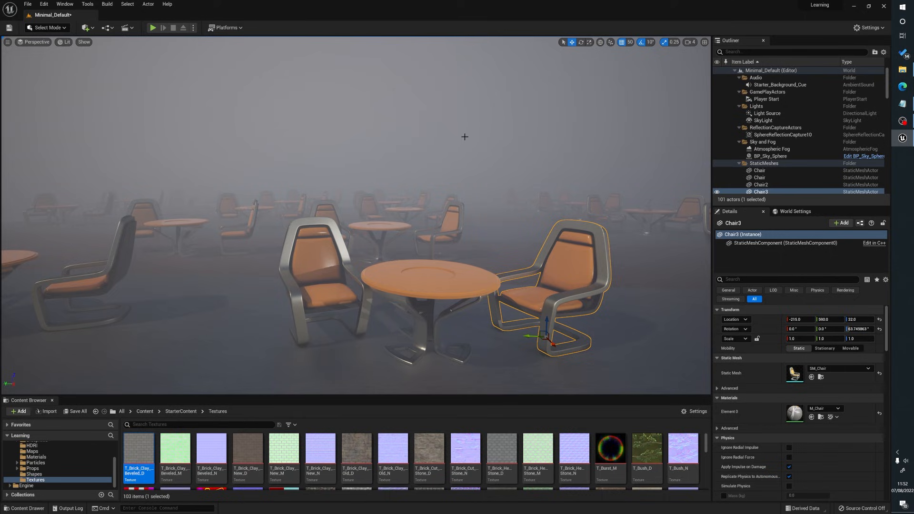
{"action": "mouse_move", "coordinate": [447, 205]}
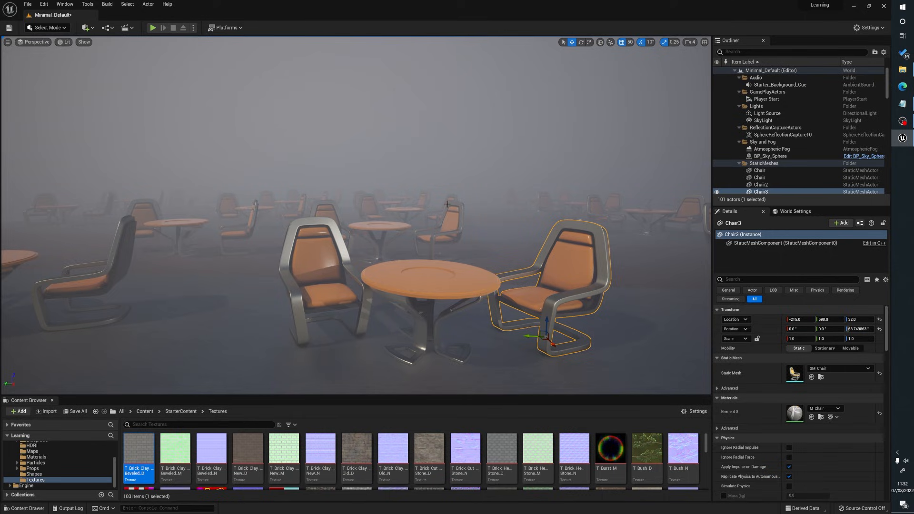